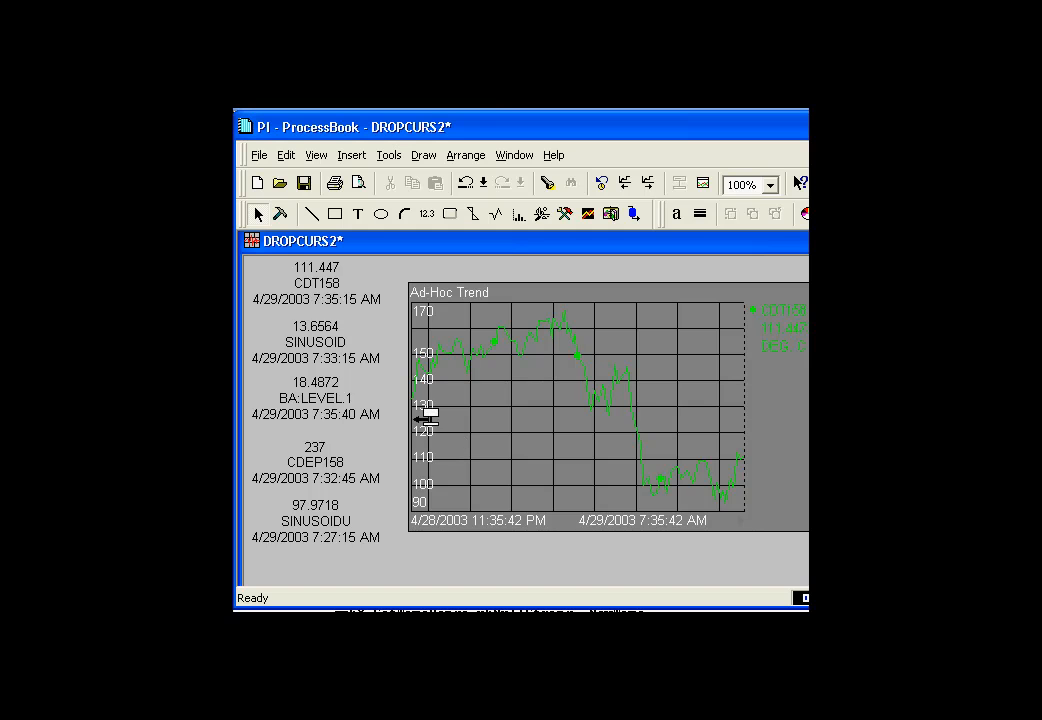
pyautogui.moveTo(420, 408)
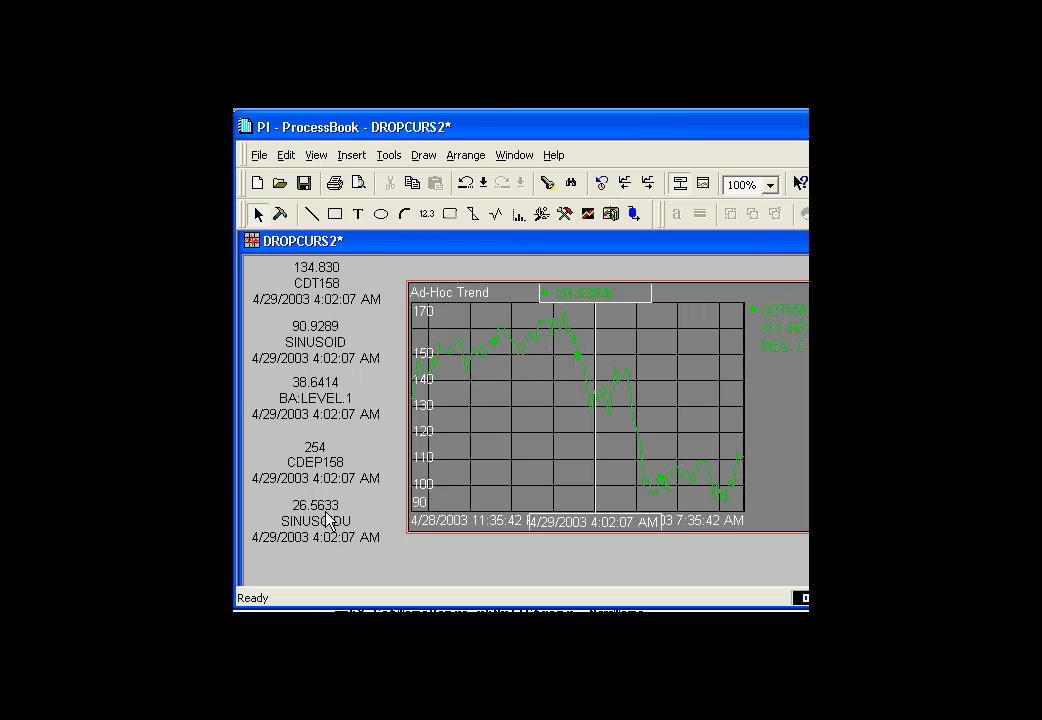
pyautogui.moveTo(560, 483)
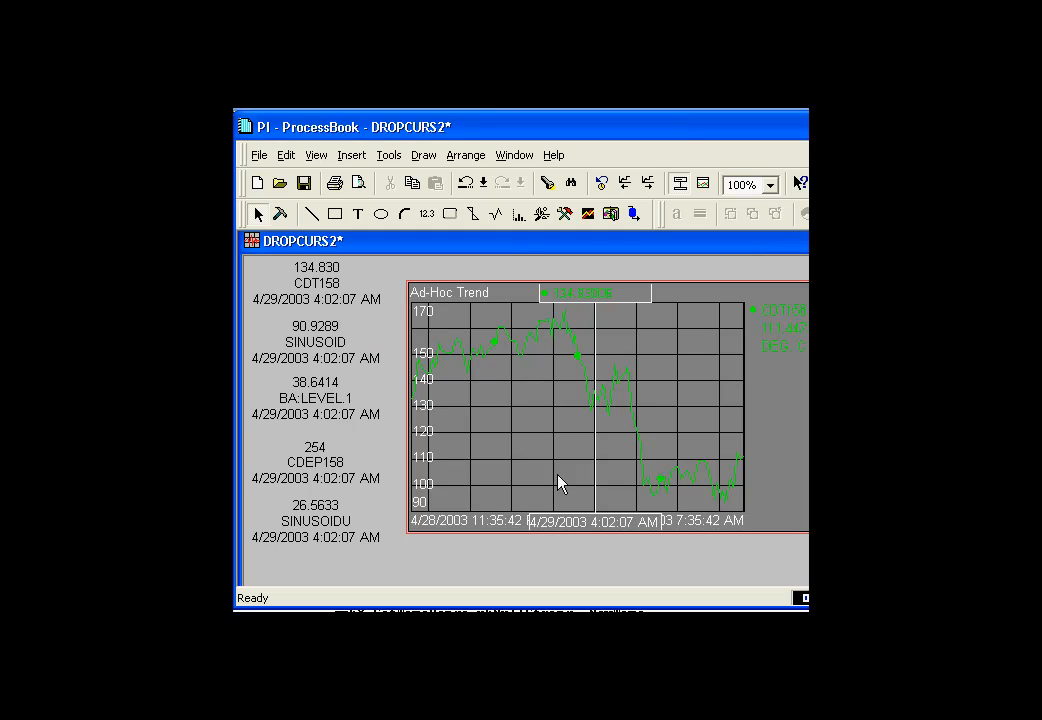
pyautogui.moveTo(621, 543)
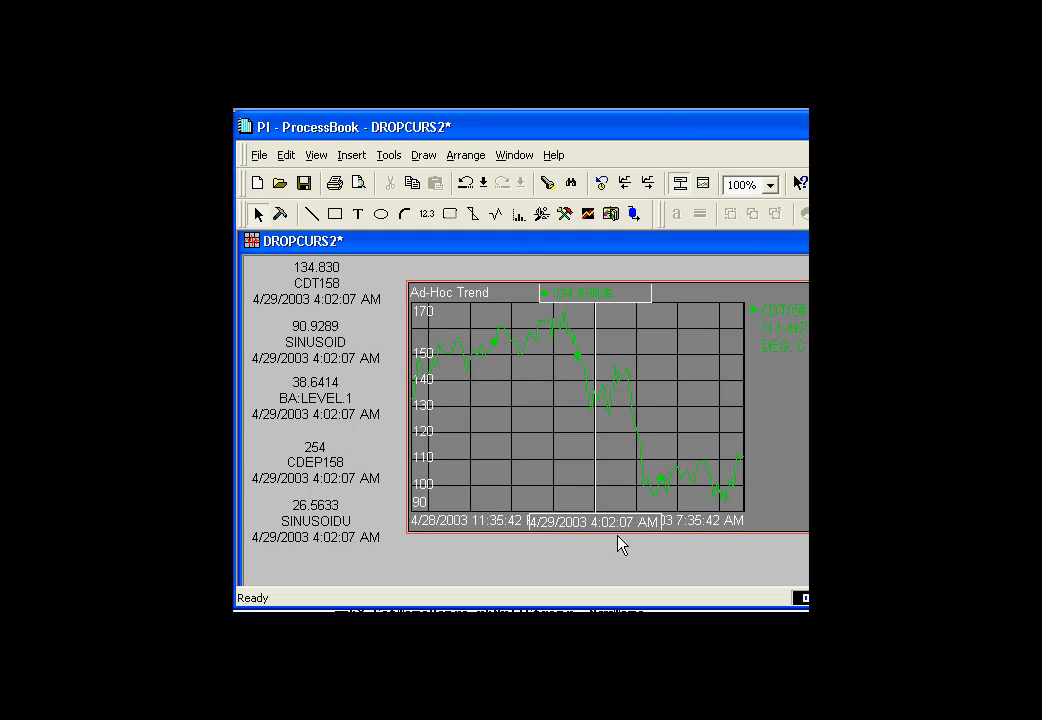
pyautogui.moveTo(603, 543)
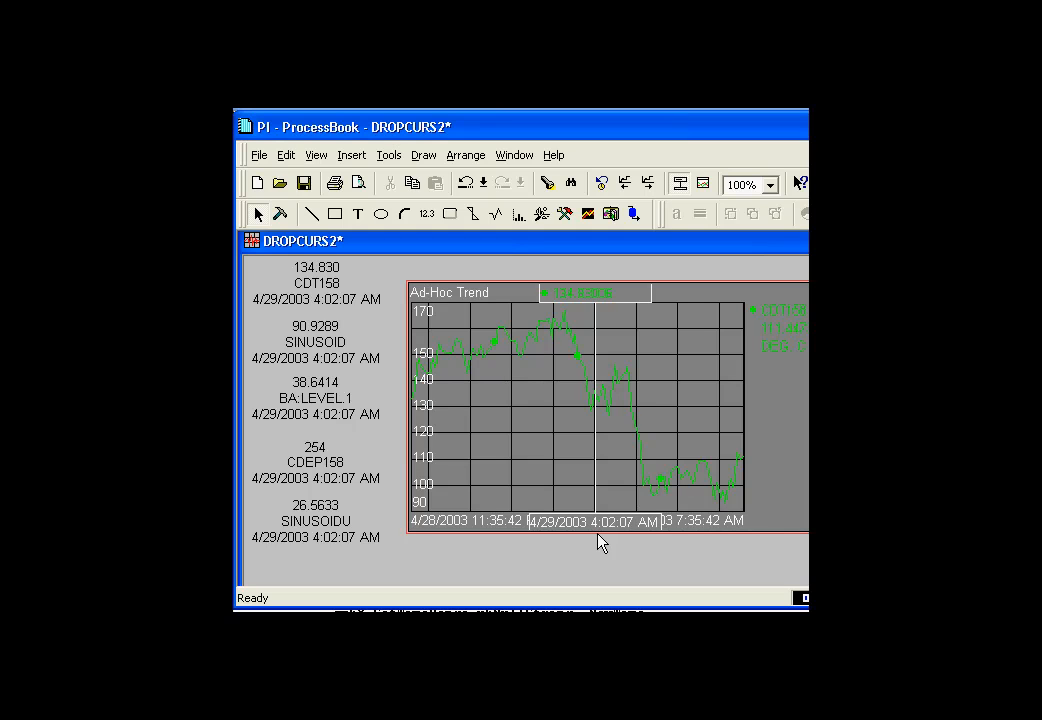
pyautogui.moveTo(597, 530)
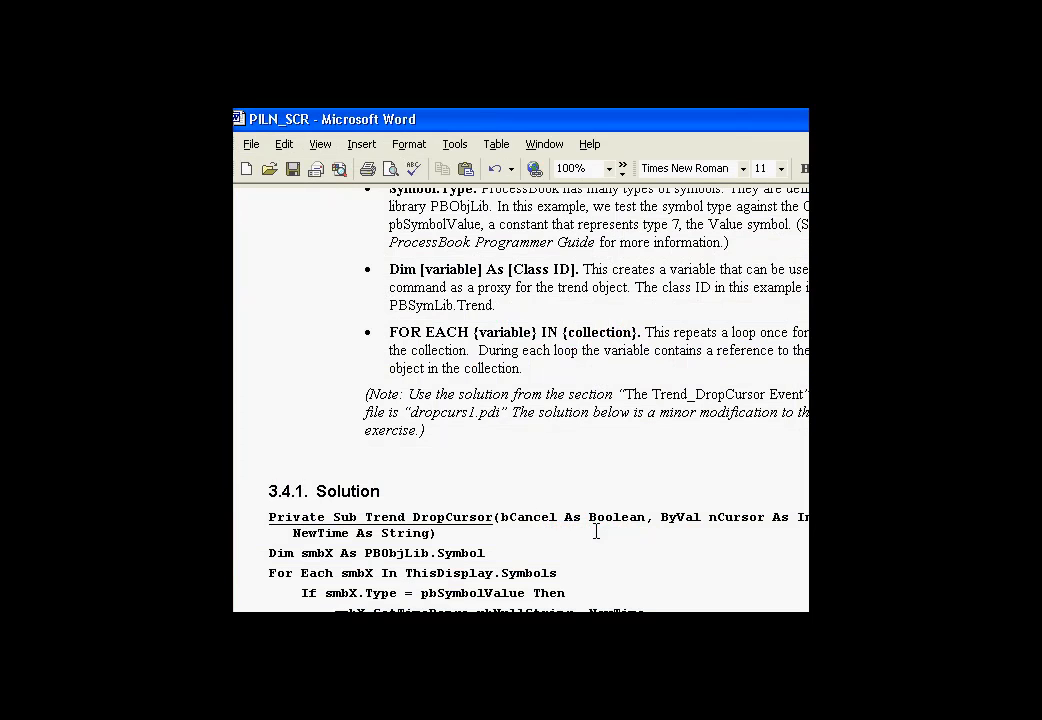
pyautogui.doubleClick(427, 331)
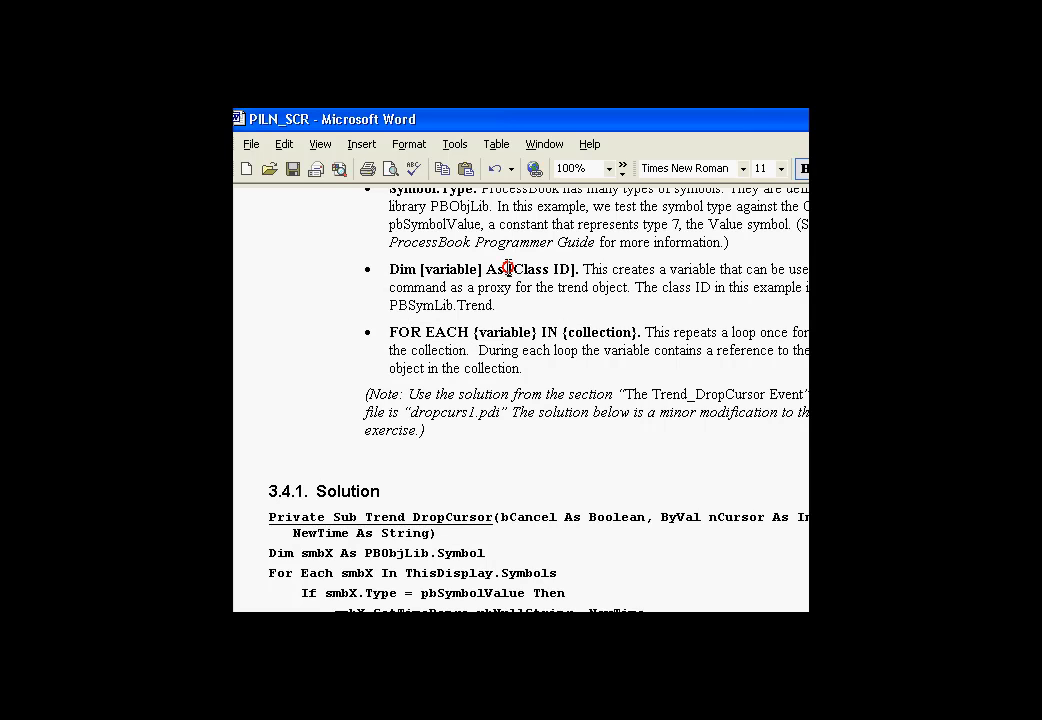
pyautogui.doubleClick(540, 269)
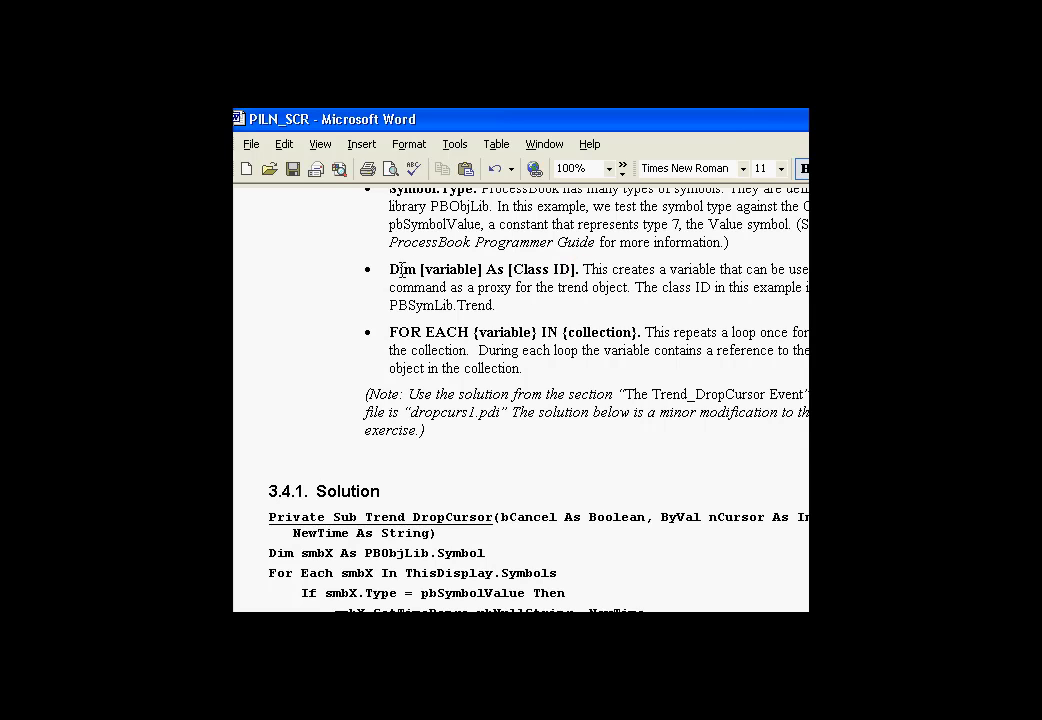
pyautogui.doubleClick(402, 269)
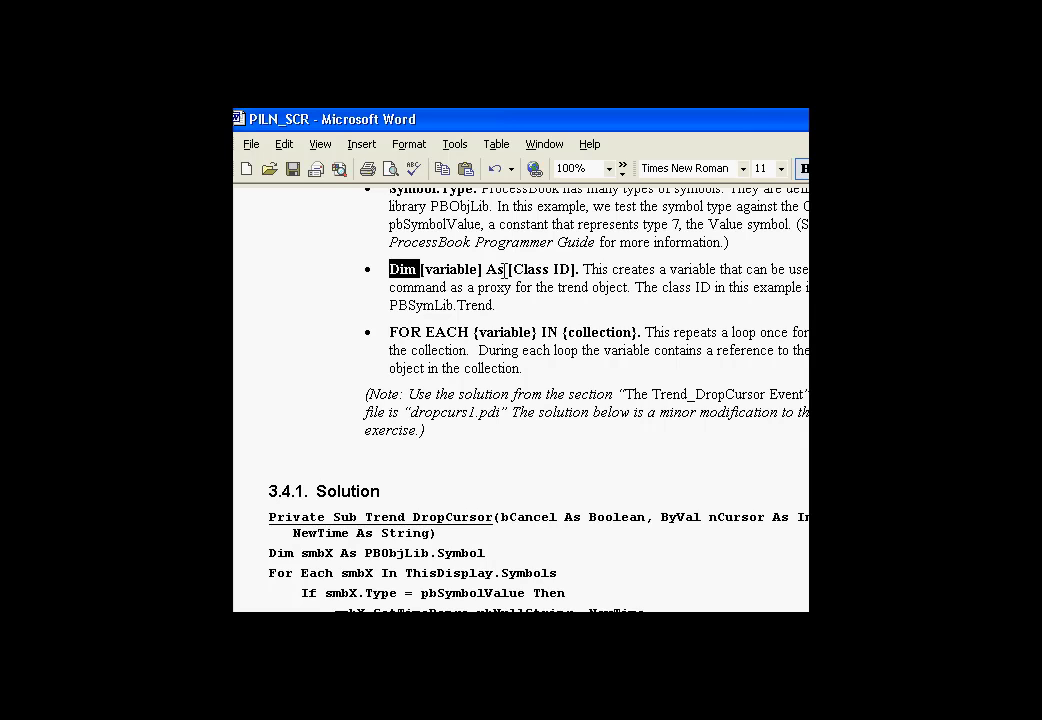
pyautogui.doubleClick(540, 269)
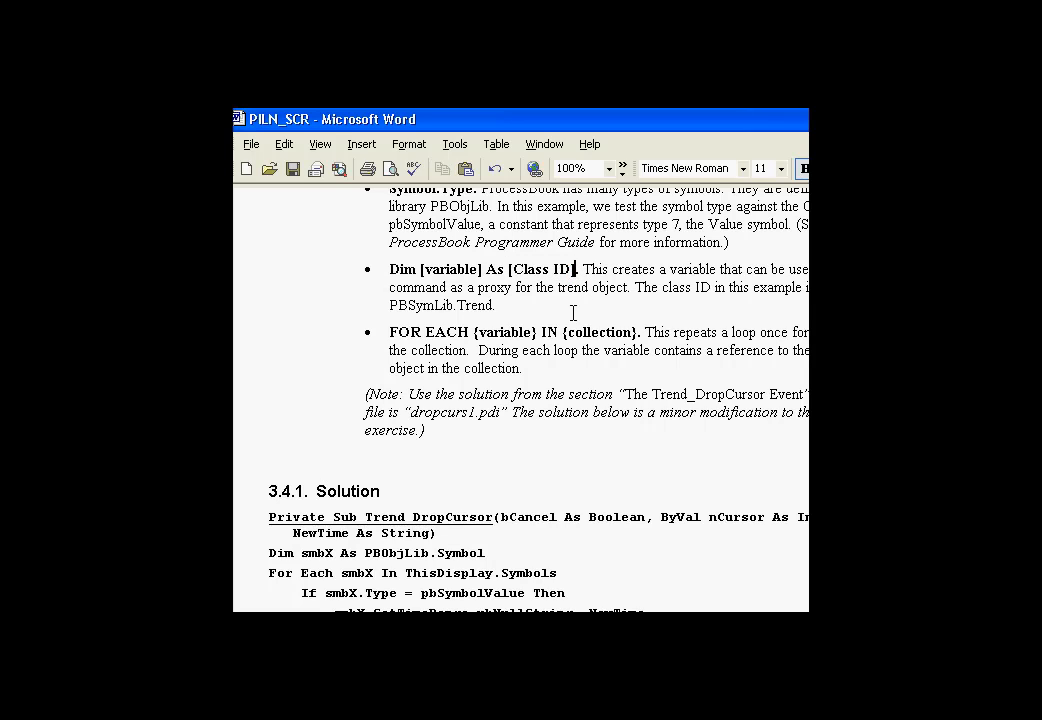
pyautogui.moveTo(535, 274)
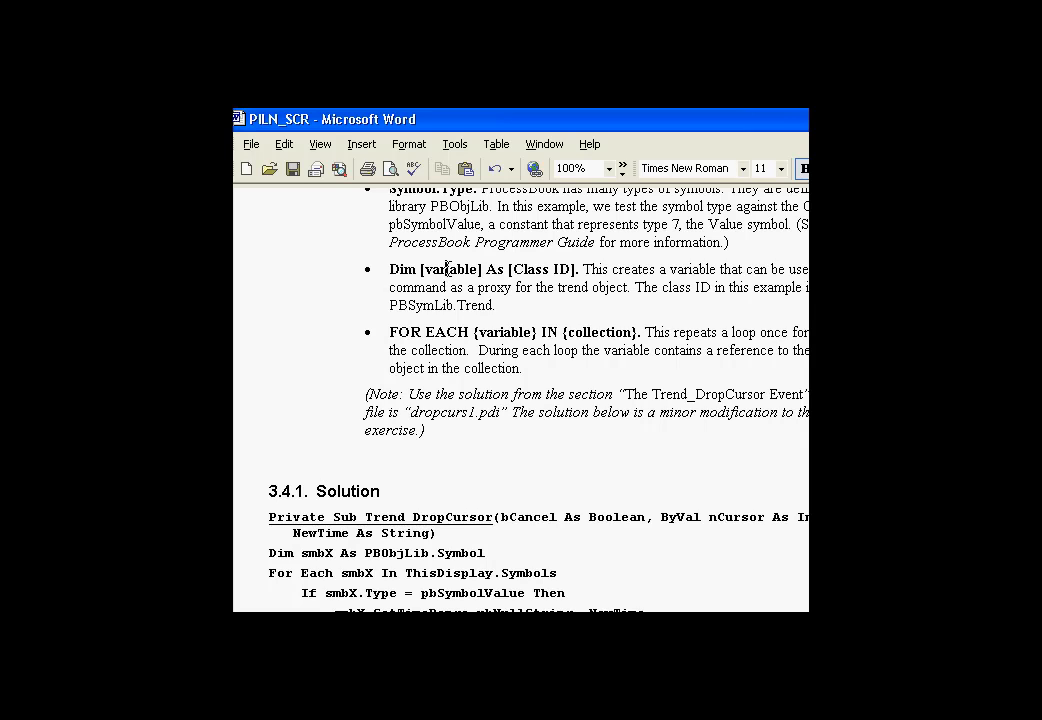
pyautogui.doubleClick(452, 268)
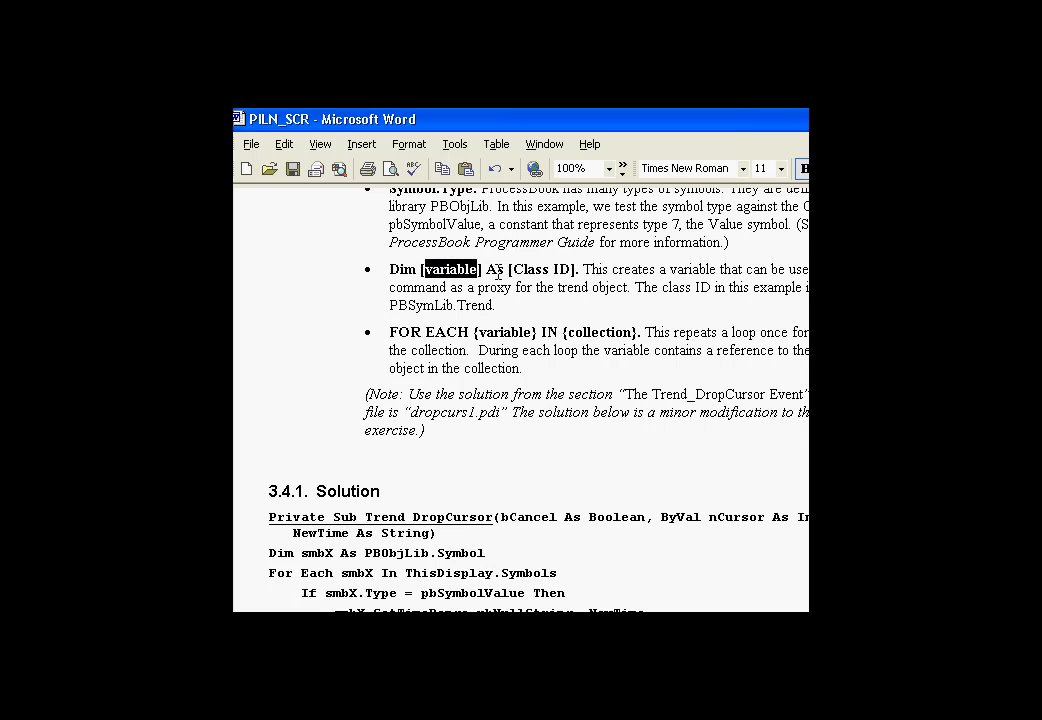
pyautogui.doubleClick(531, 269)
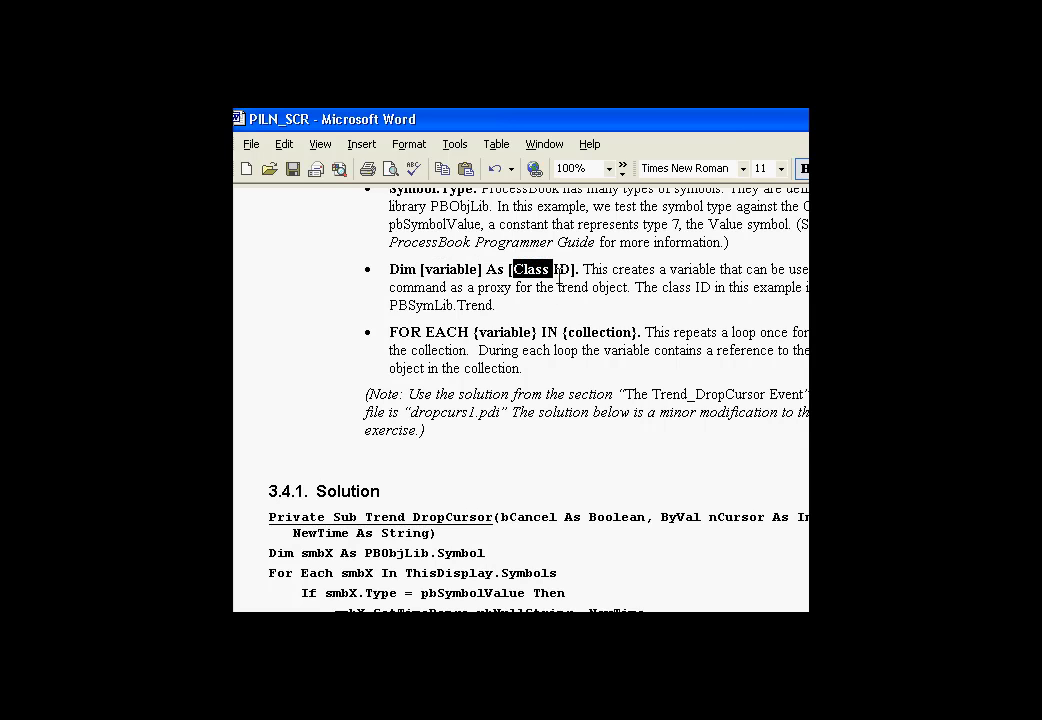
pyautogui.moveTo(556, 287)
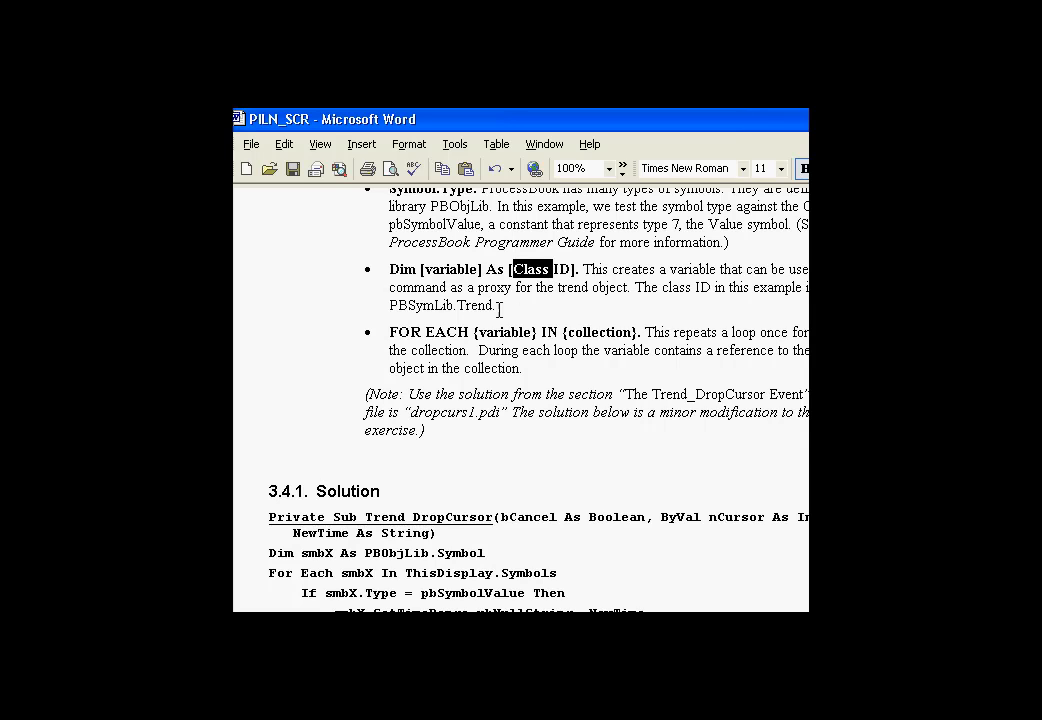
pyautogui.doubleClick(453, 269)
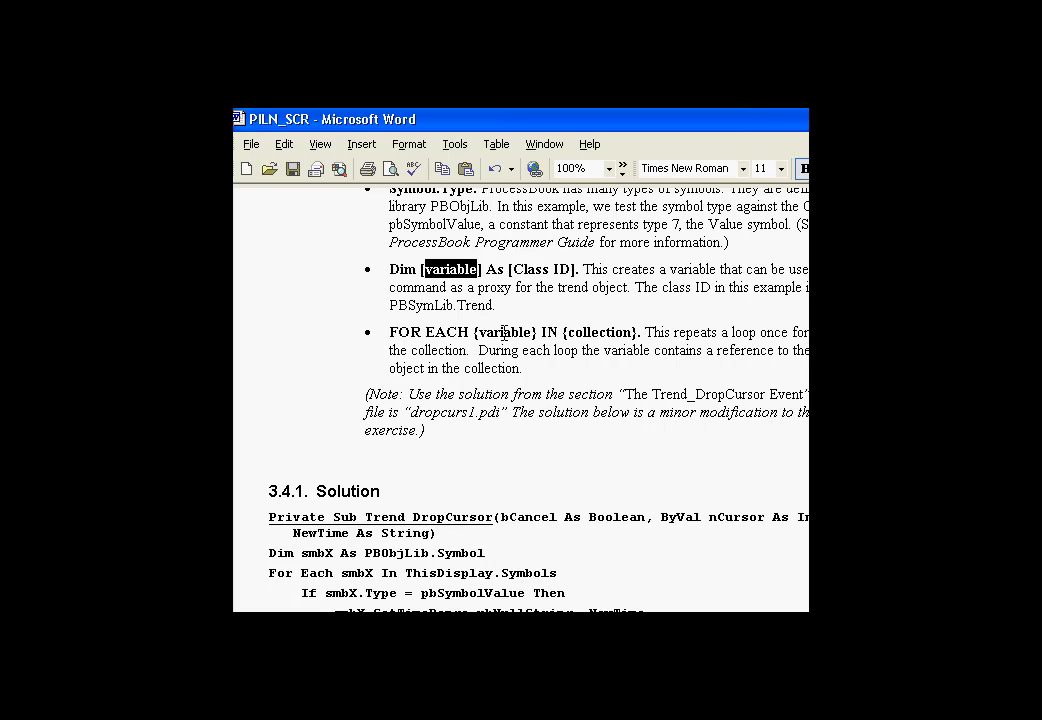
pyautogui.doubleClick(505, 332)
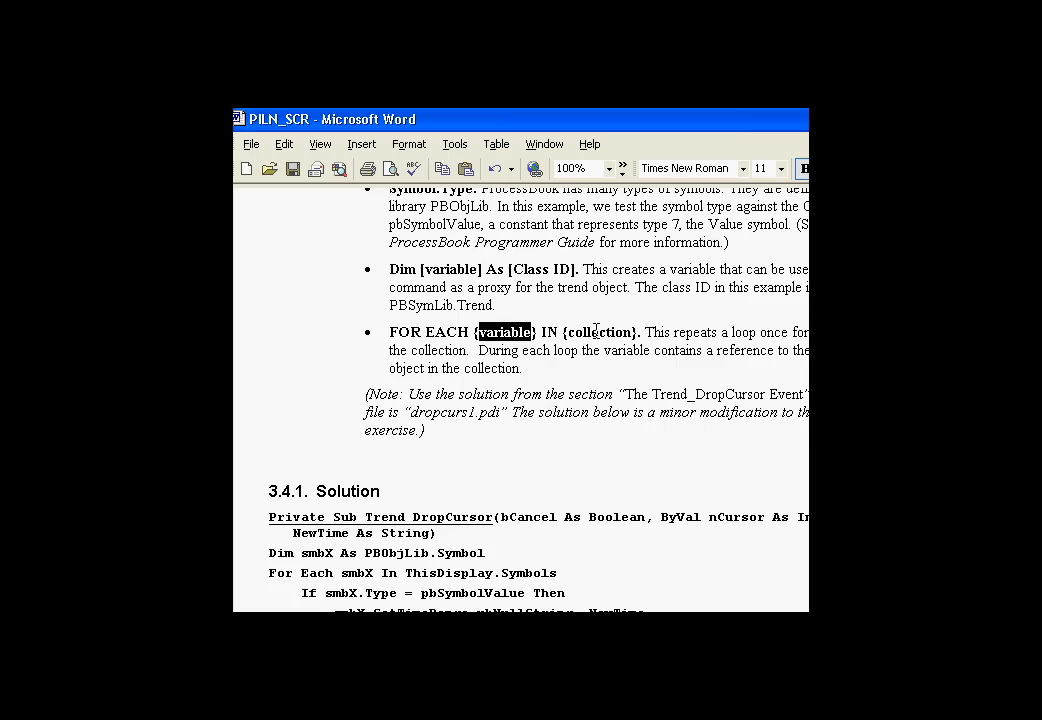
pyautogui.doubleClick(599, 332)
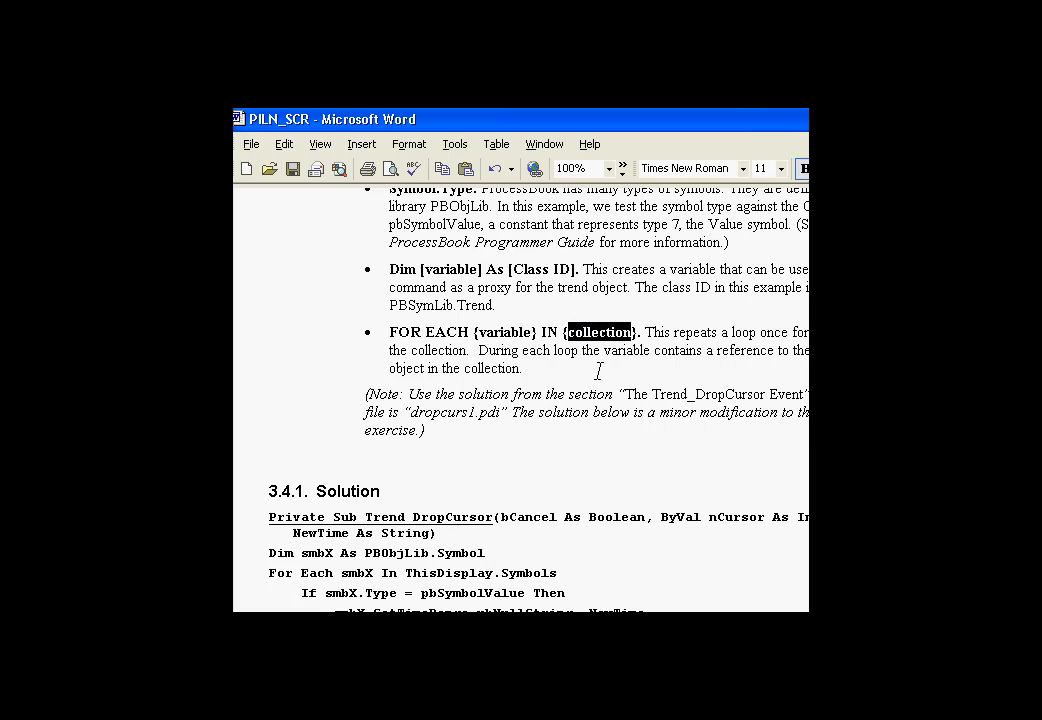
pyautogui.moveTo(597, 343)
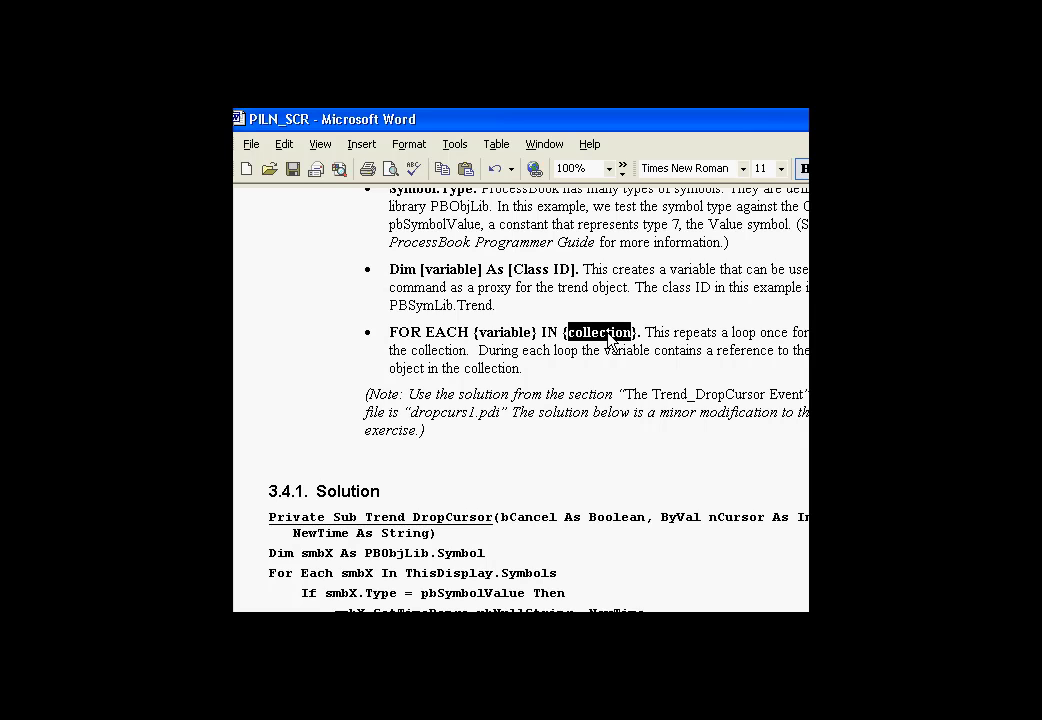
pyautogui.moveTo(444, 325)
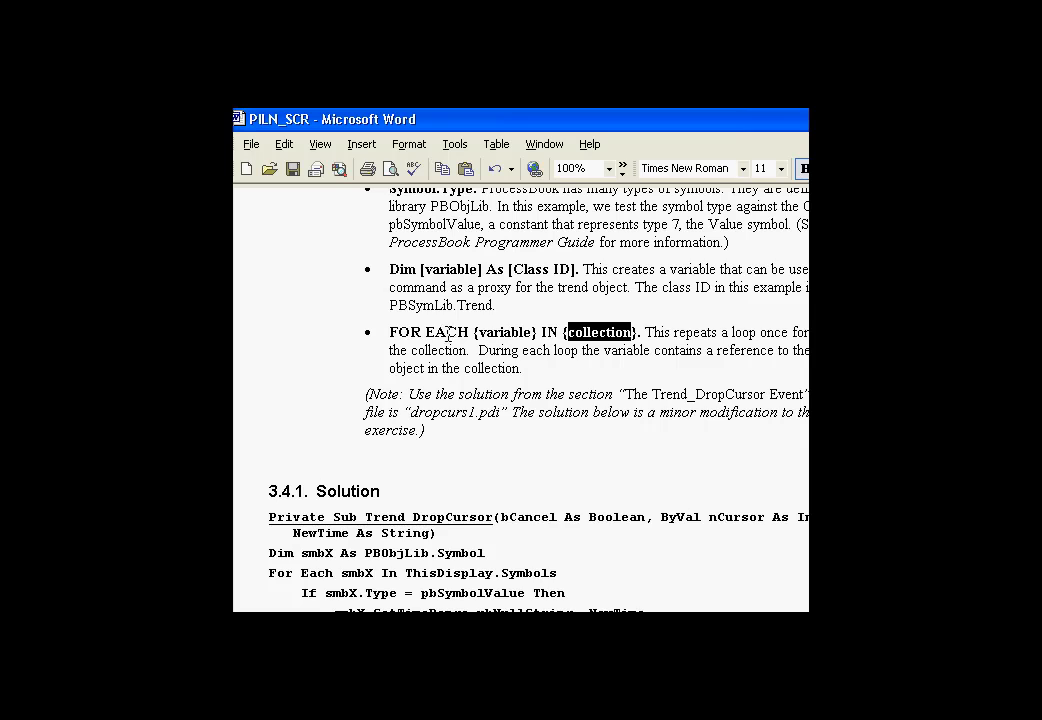
pyautogui.moveTo(605, 345)
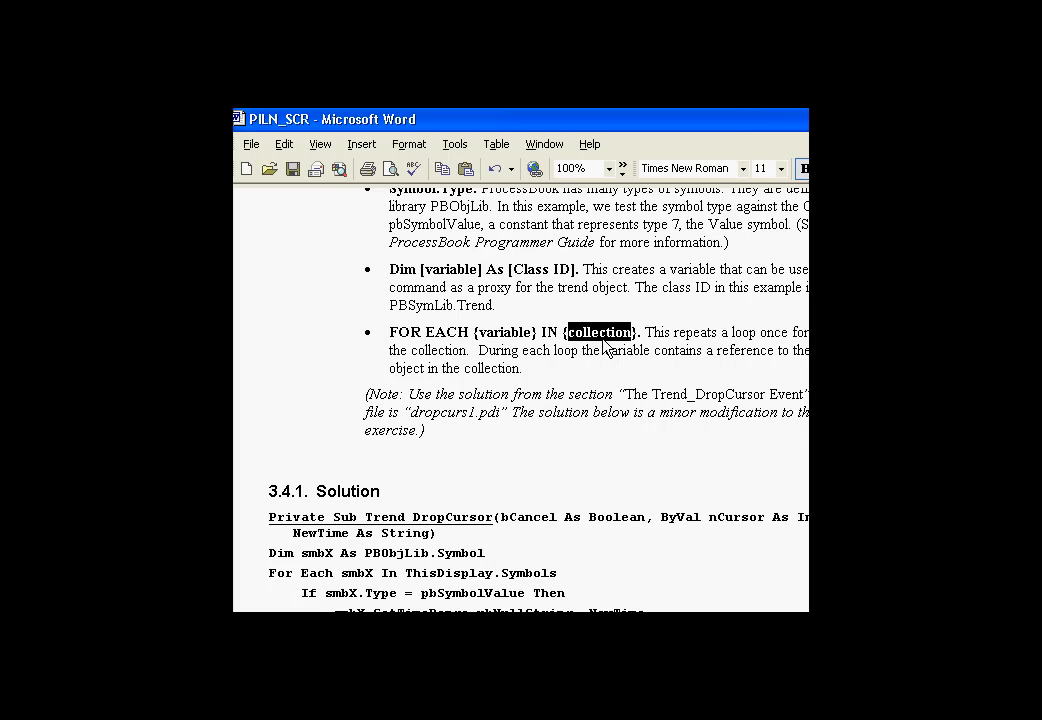
pyautogui.moveTo(553, 339)
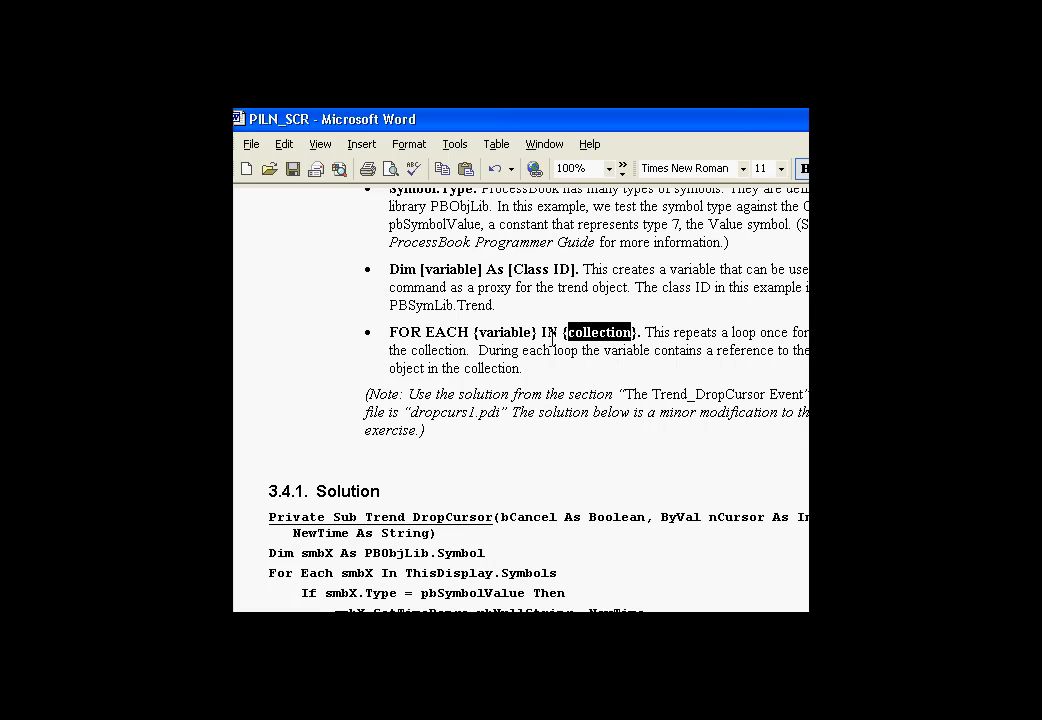
pyautogui.doubleClick(505, 331)
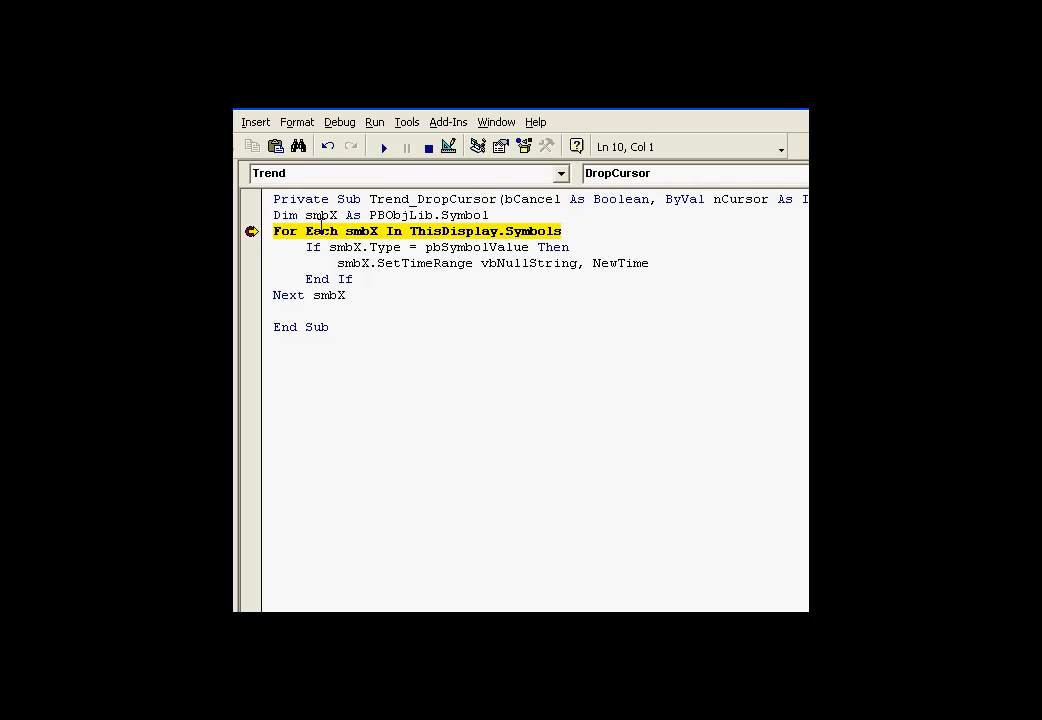
# Inspect smbX (still Nothing) and ThisDisplay.Symbols at the paused For Each line.
pyautogui.doubleClick(322, 215)
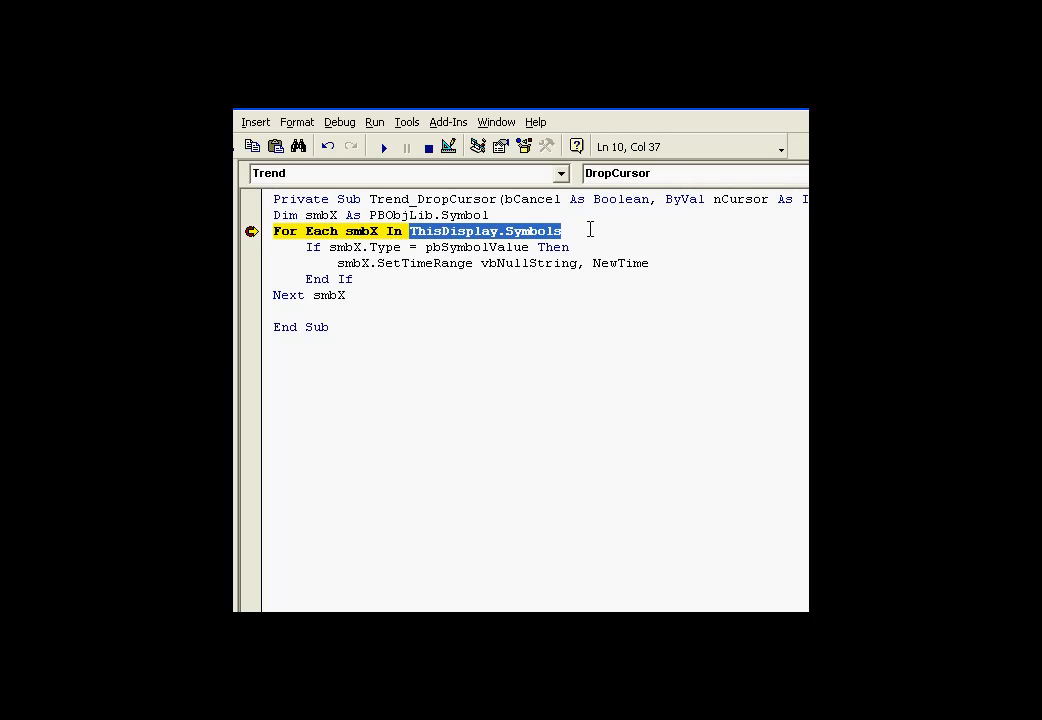
pyautogui.click(563, 231)
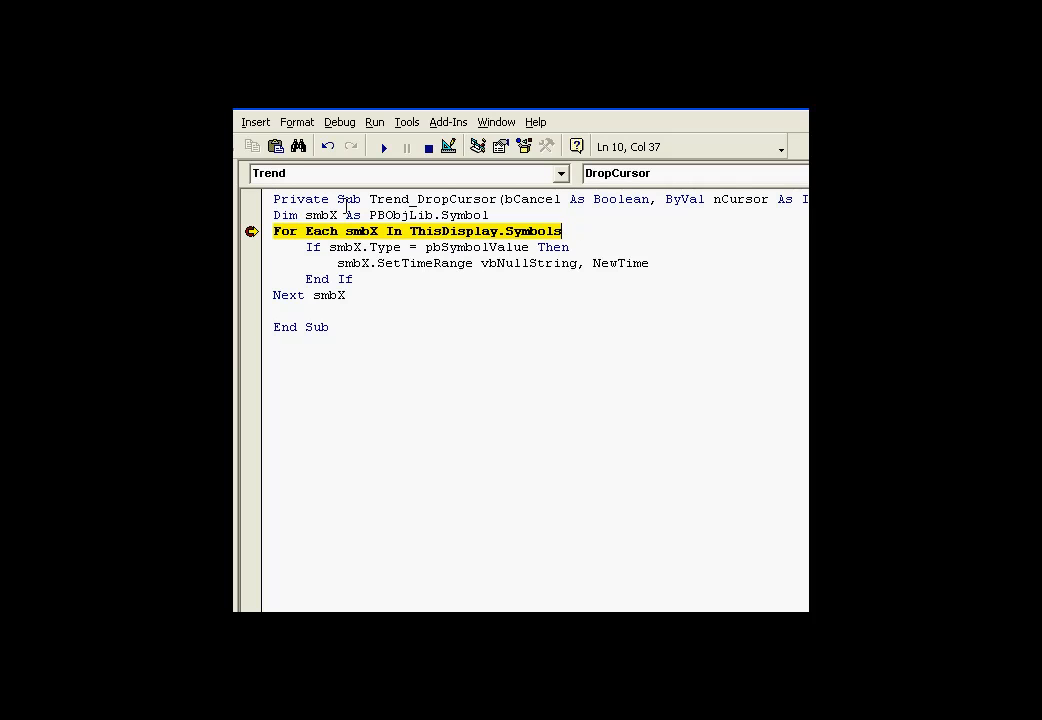
pyautogui.doubleClick(321, 215)
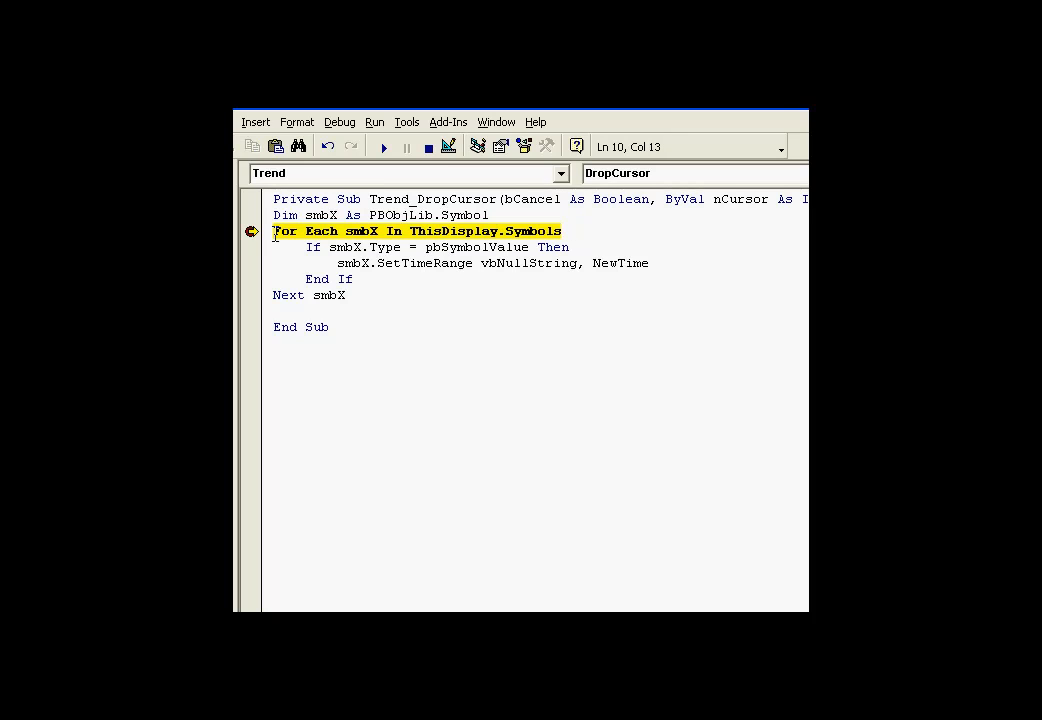
pyautogui.doubleClick(360, 231)
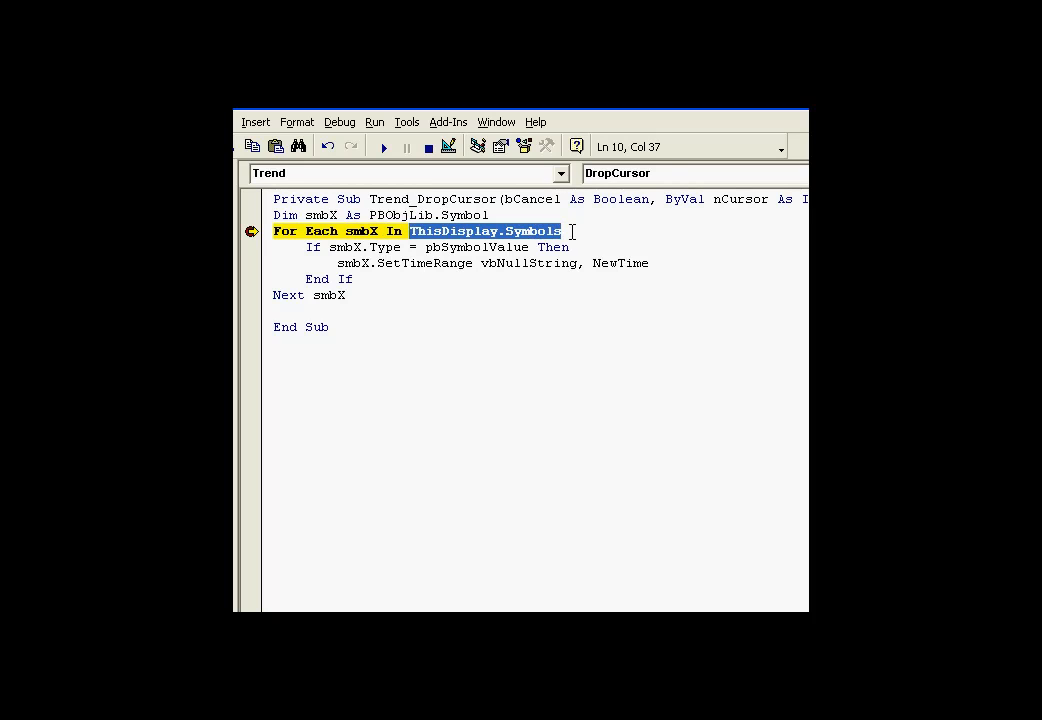
pyautogui.click(358, 231)
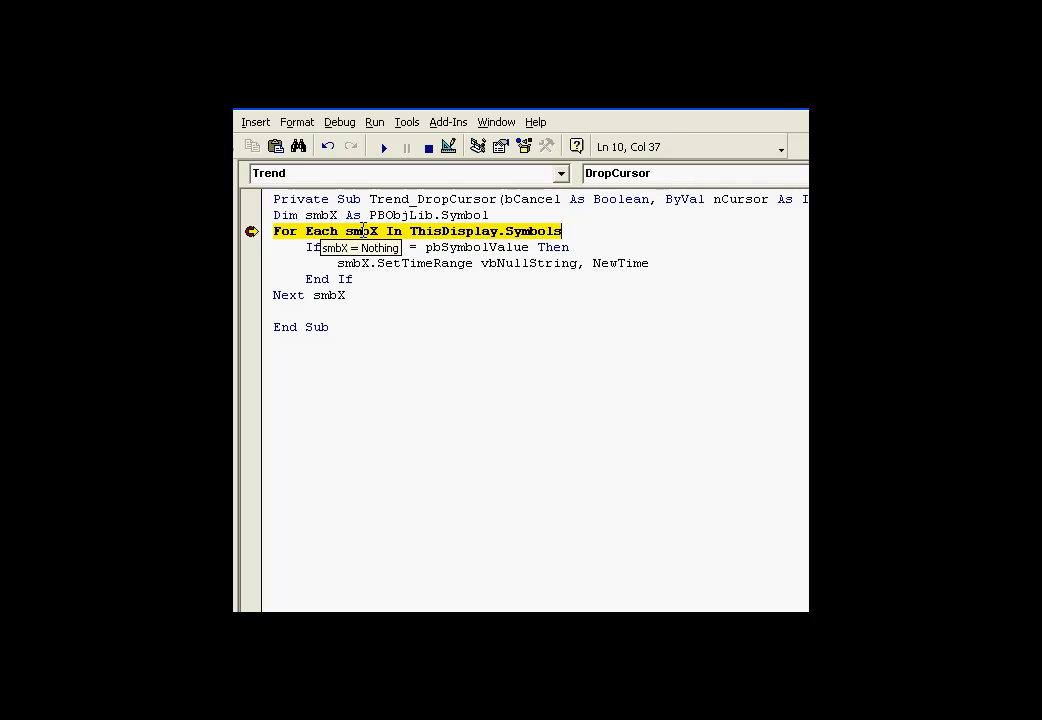
# Step into the loop to SetTimeRange and check vbNullString and NewTime values.
pyautogui.press('F8')
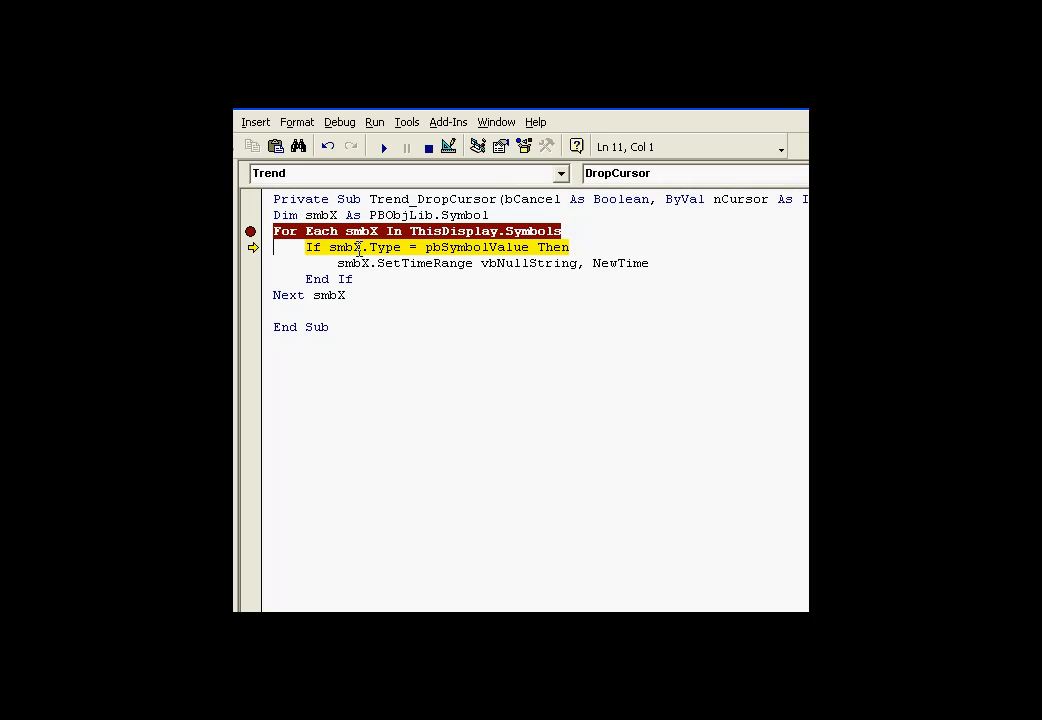
pyautogui.moveTo(345, 247)
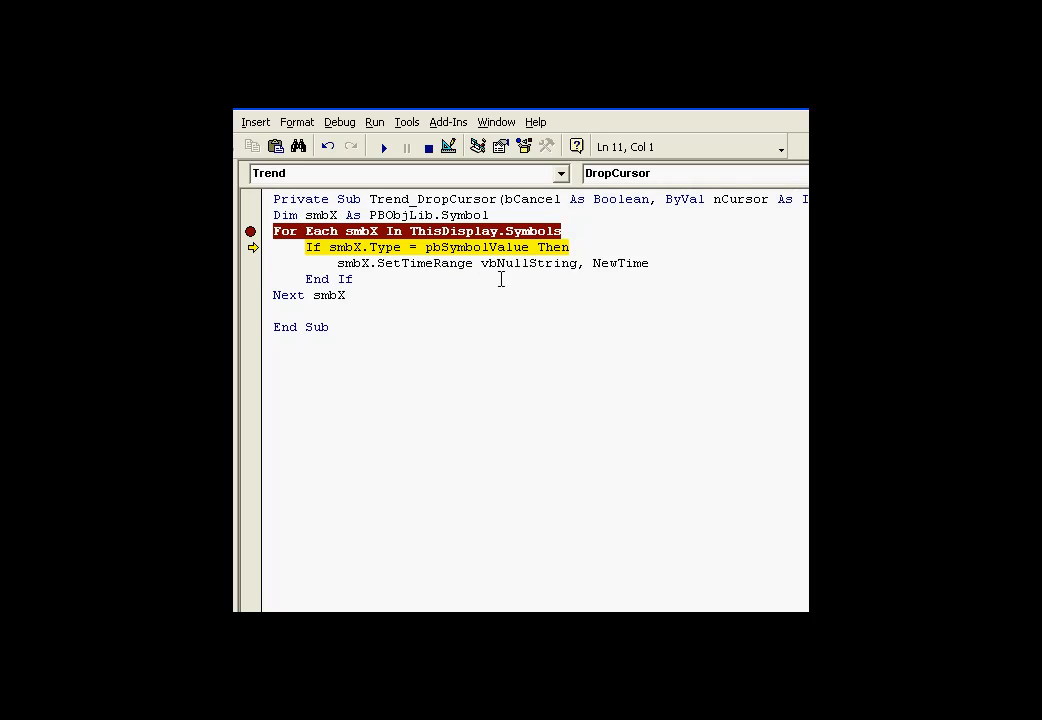
pyautogui.moveTo(441, 290)
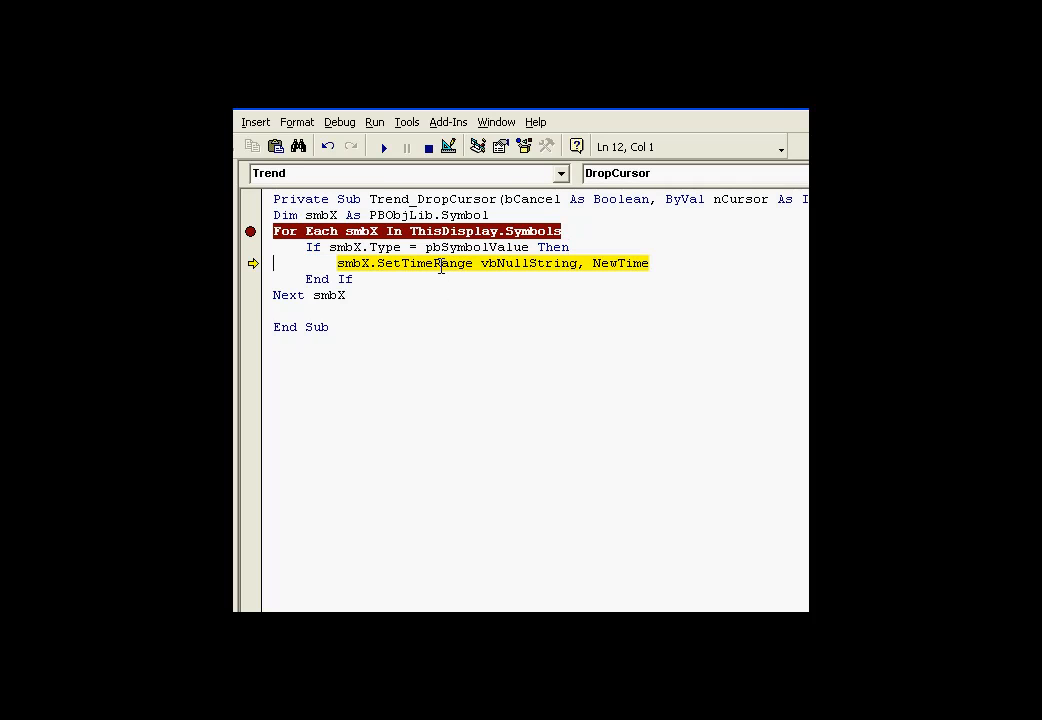
pyautogui.moveTo(531, 263)
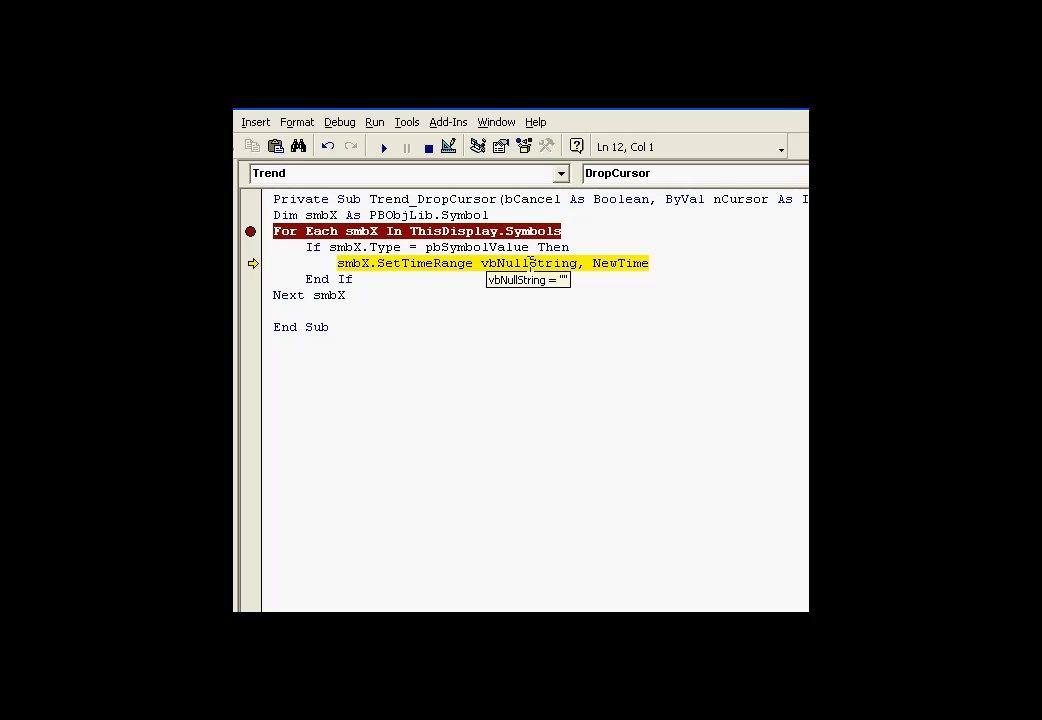
pyautogui.click(610, 263)
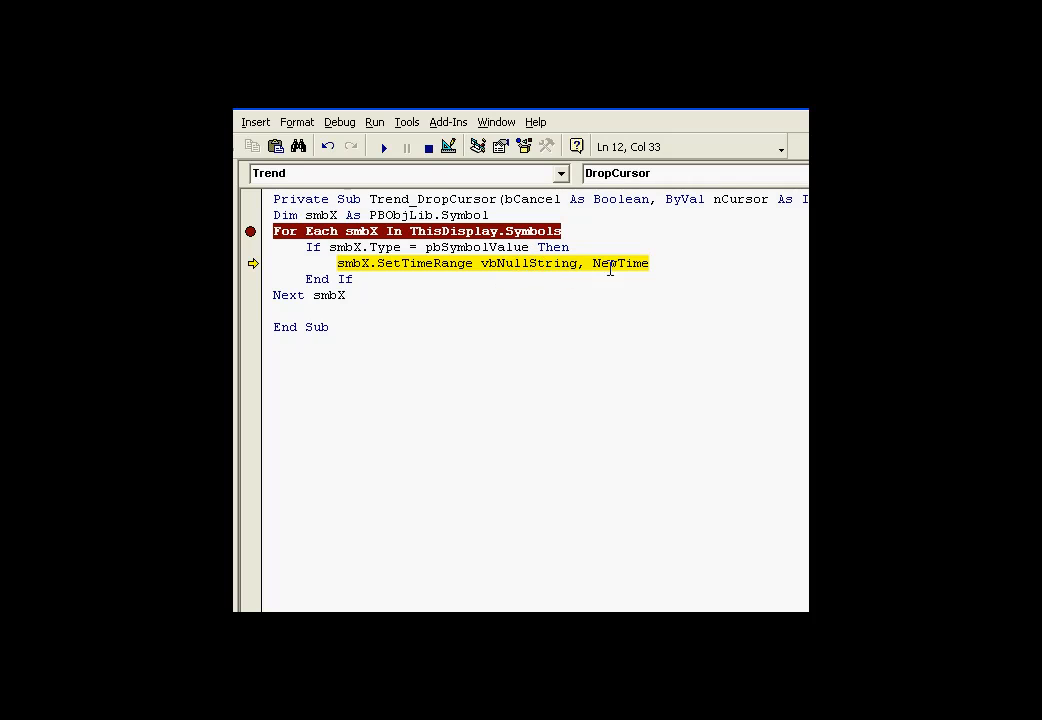
pyautogui.moveTo(611, 263)
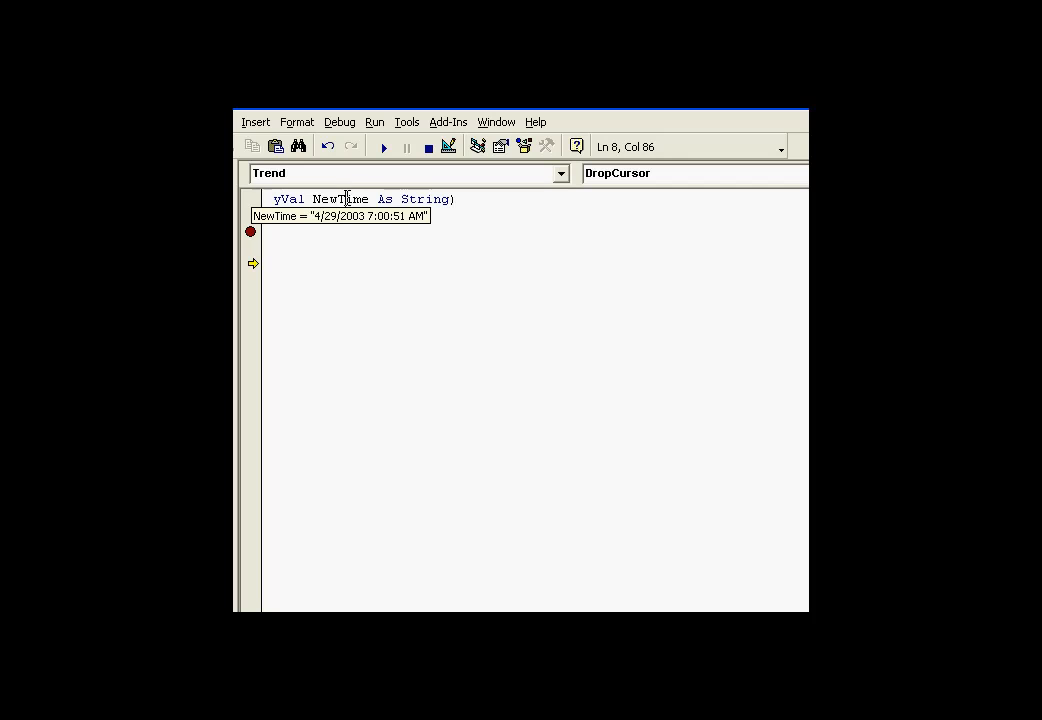
# Read NewTime as 4/29/2003 7:00:51 AM while stepping through the loop.
pyautogui.doubleClick(340, 199)
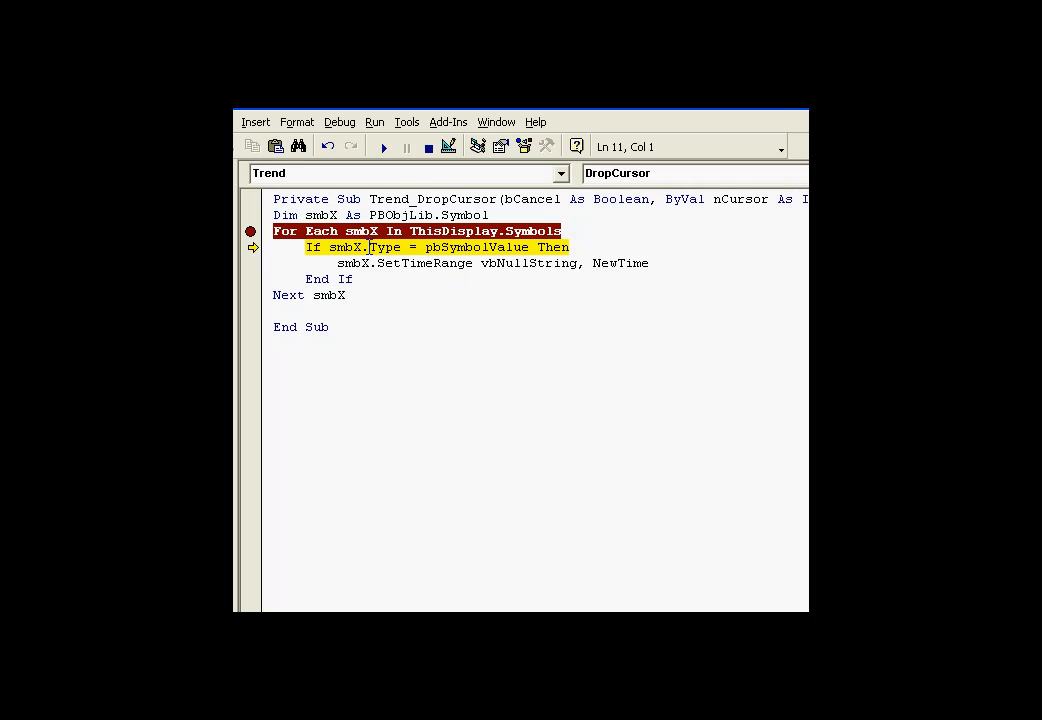
pyautogui.moveTo(352, 247)
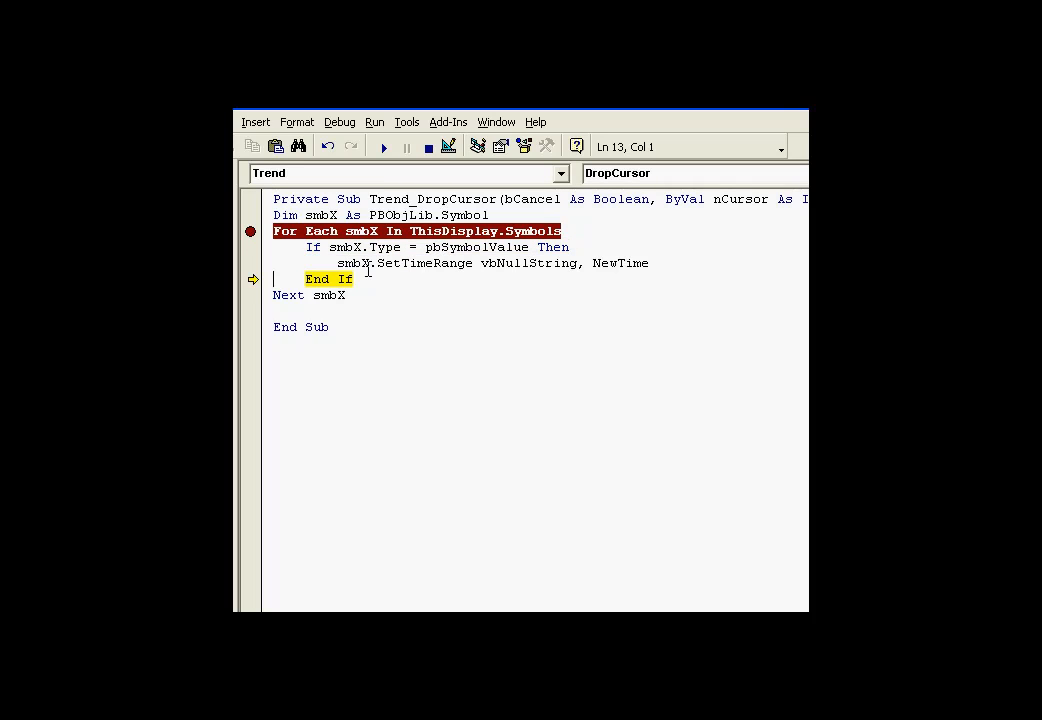
pyautogui.moveTo(516, 282)
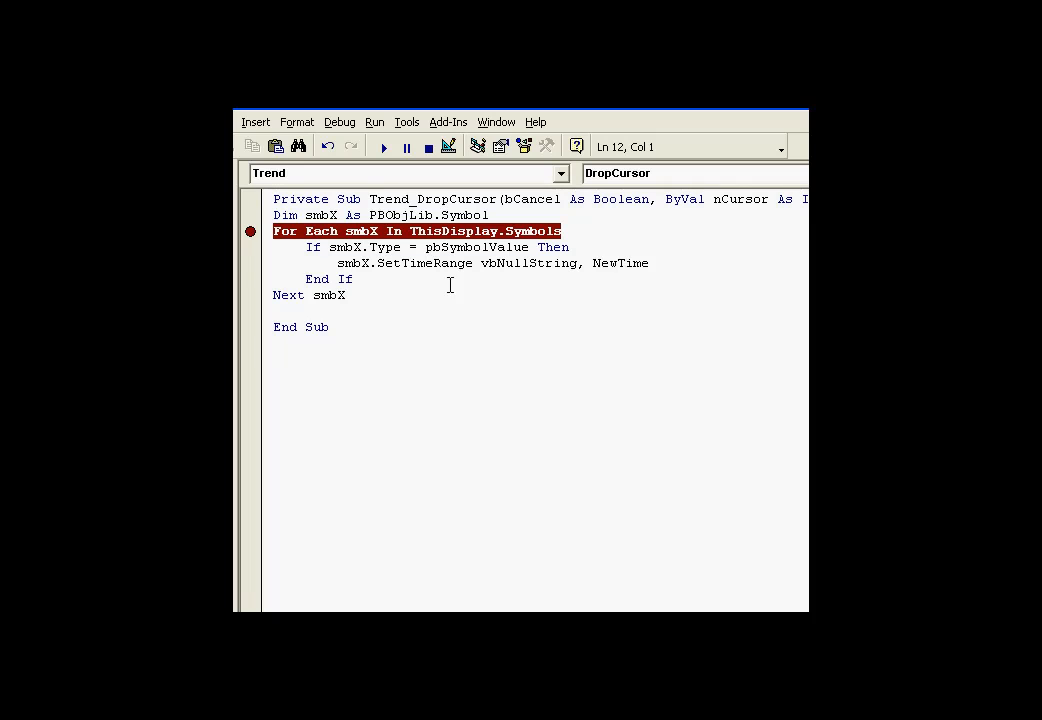
pyautogui.moveTo(358, 295)
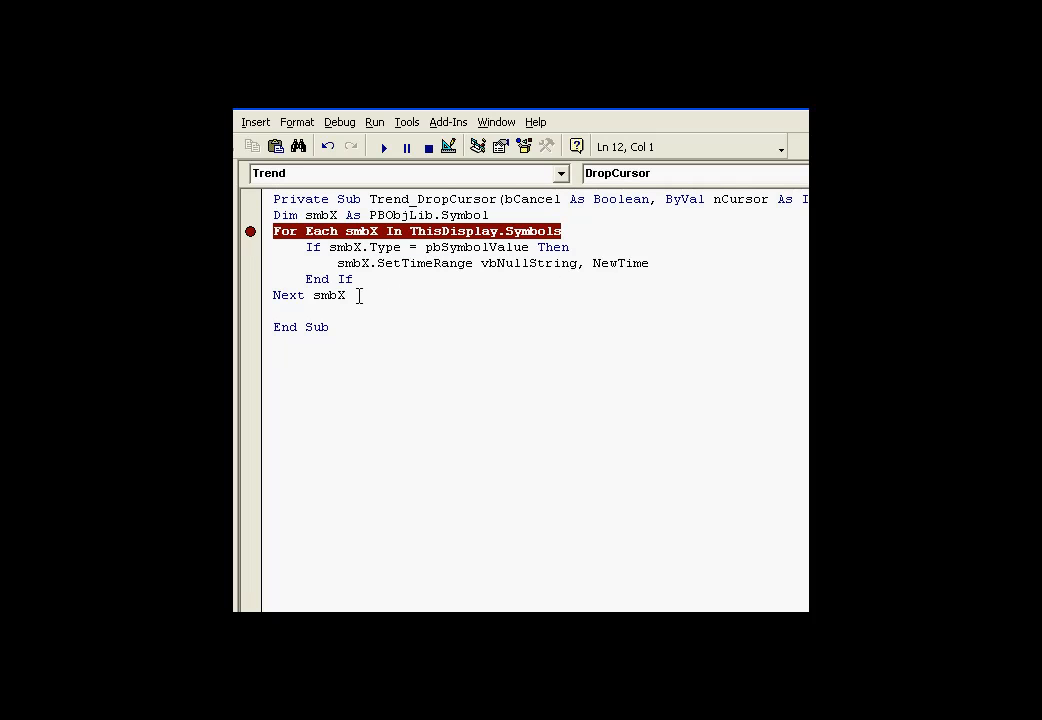